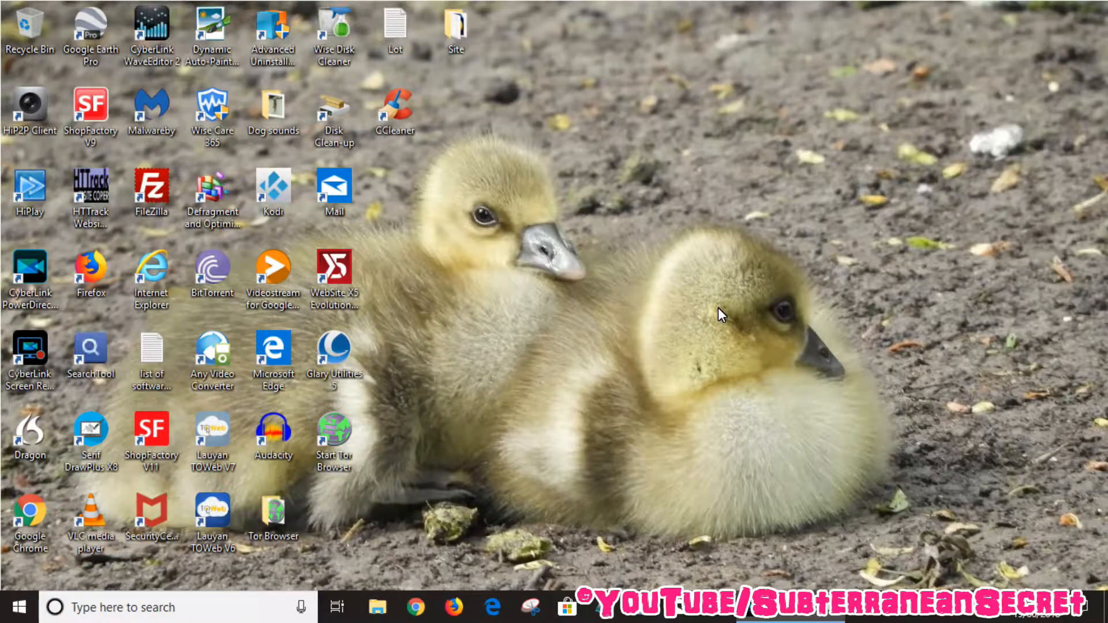
mouse_move(715, 311)
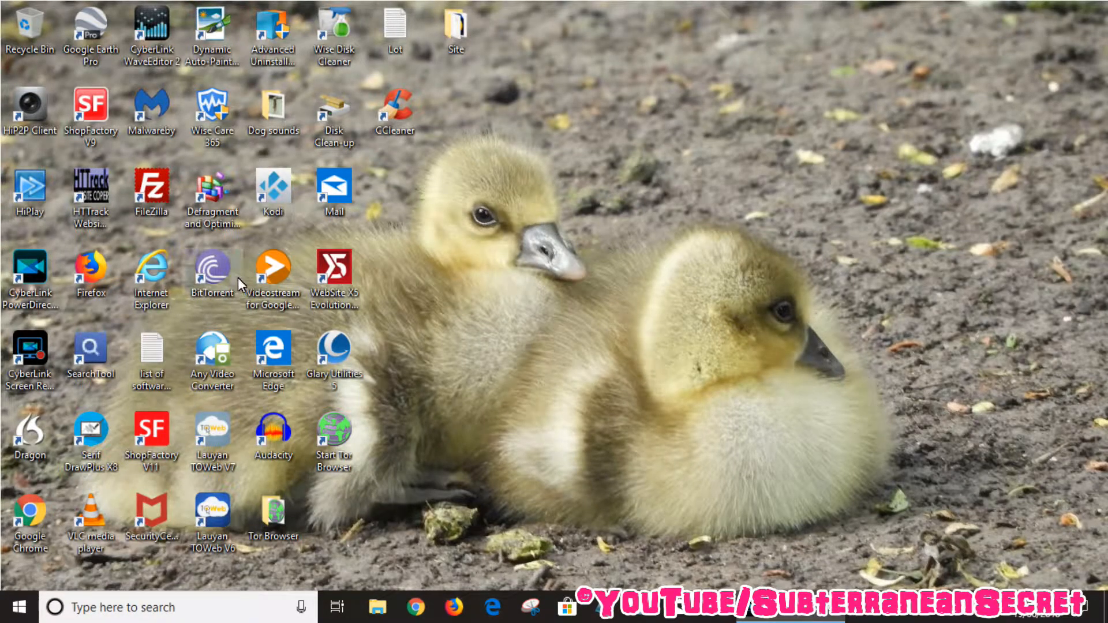
Step: Launch Alarms & Clock from the taskbar, landing on the empty Alarm page
click(18, 607)
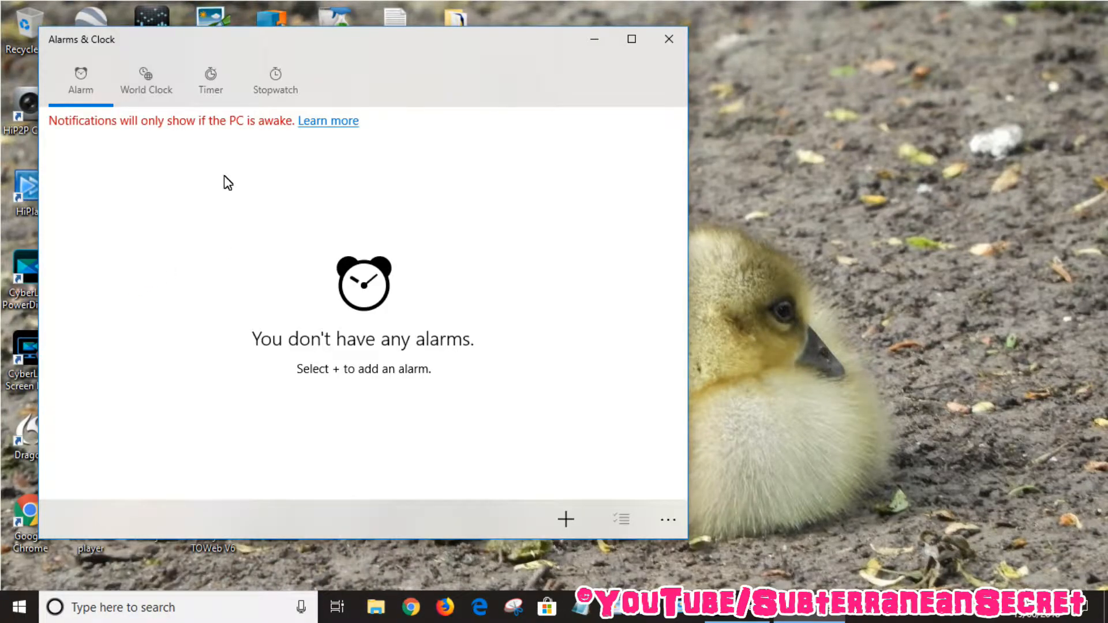
mouse_move(81, 96)
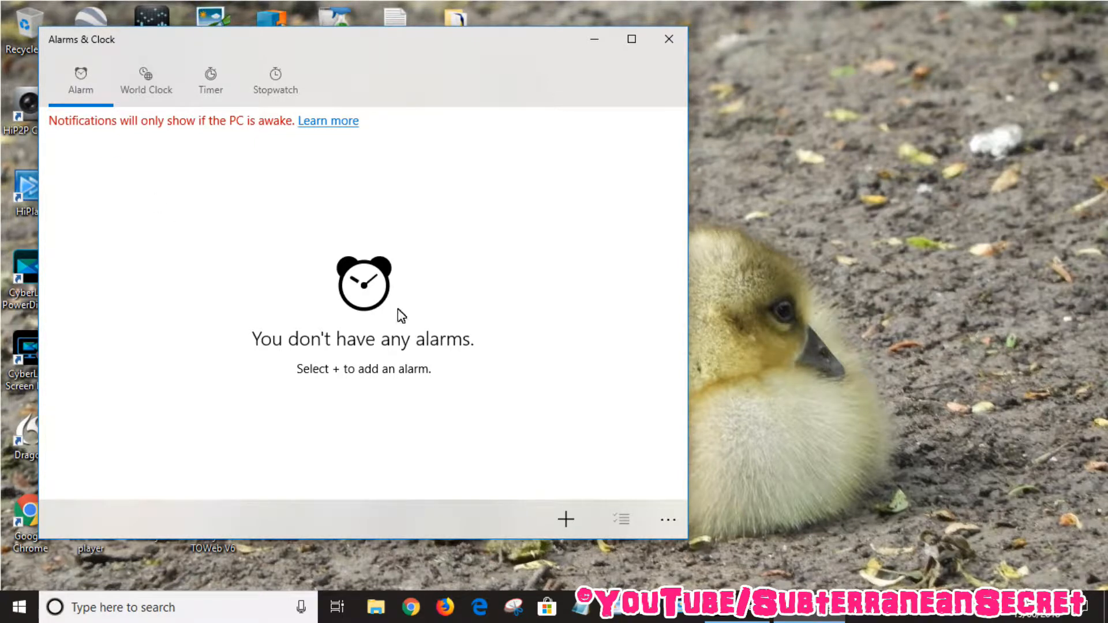
mouse_move(565, 520)
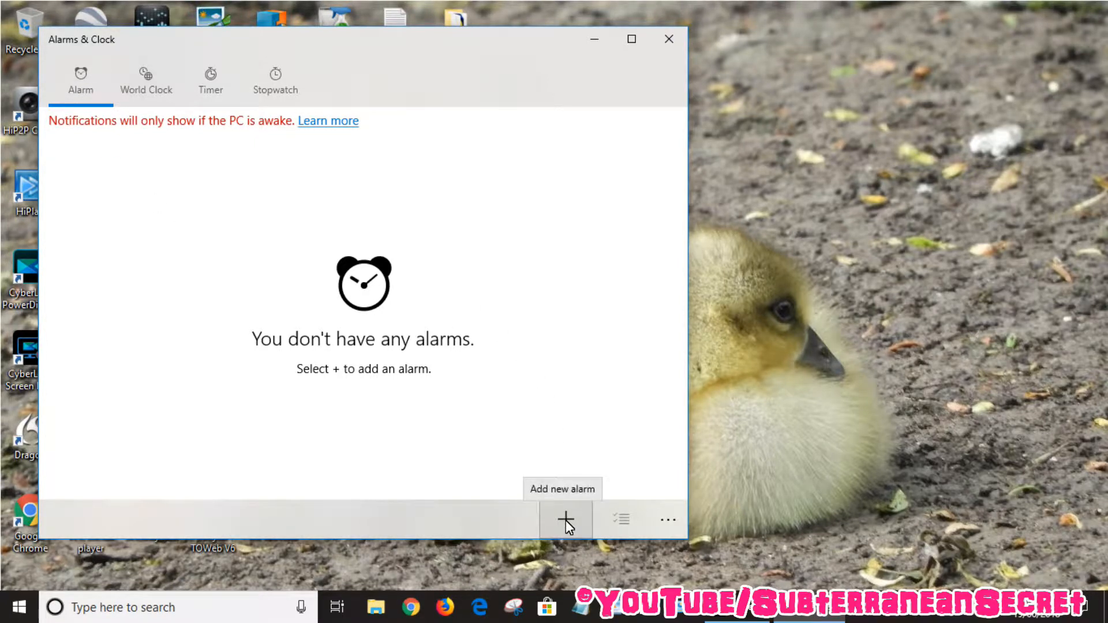
Step: Add a new alarm and set its time to 17:20
click(564, 520)
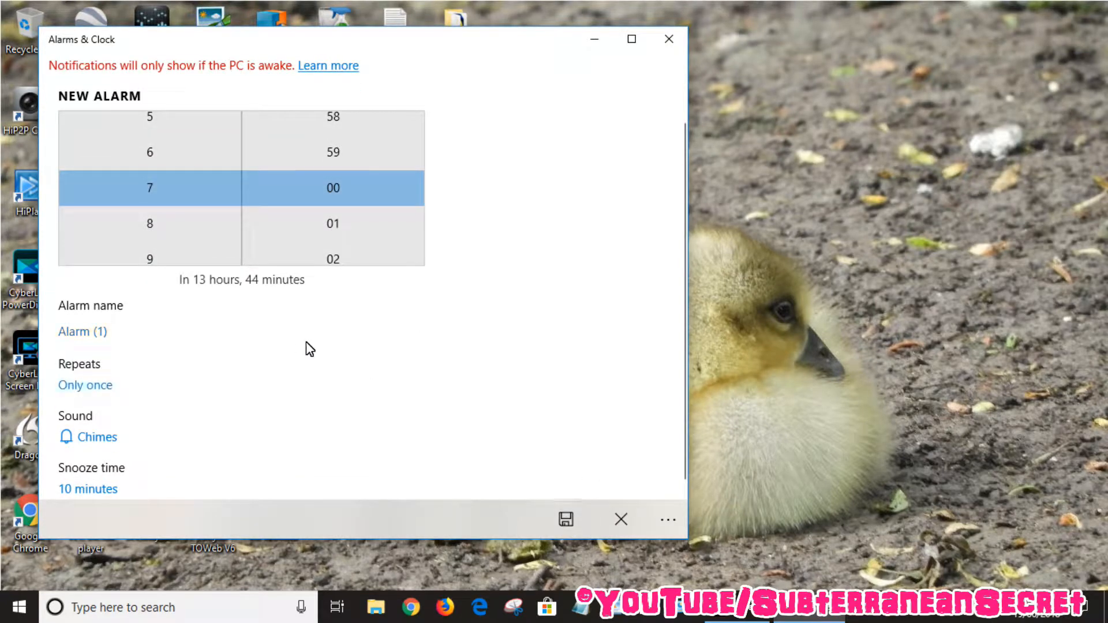
mouse_move(149, 152)
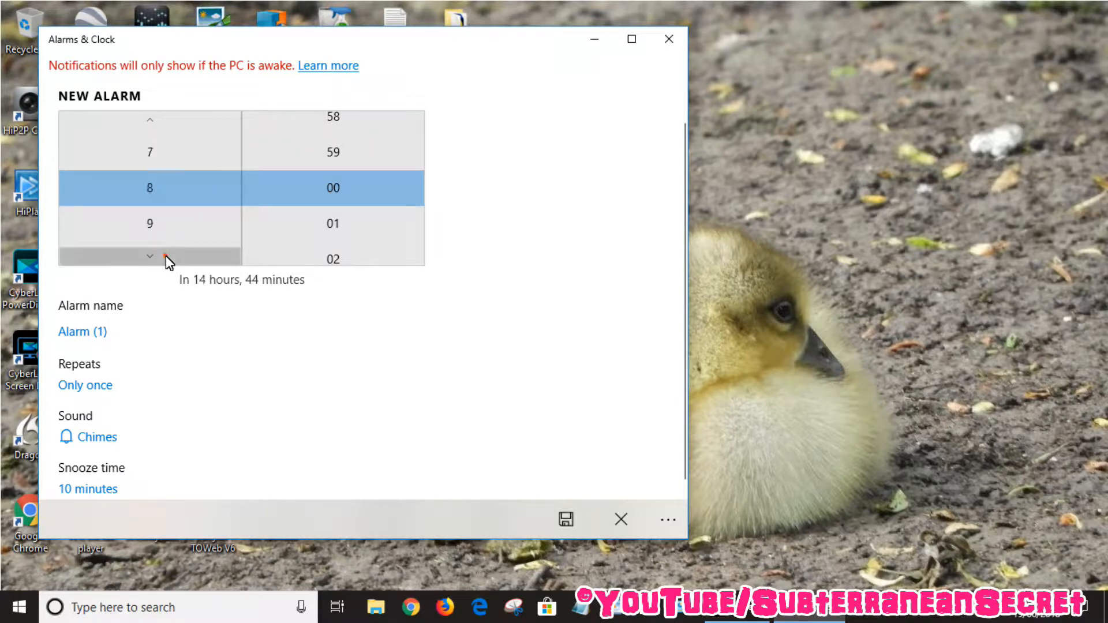
click(149, 256)
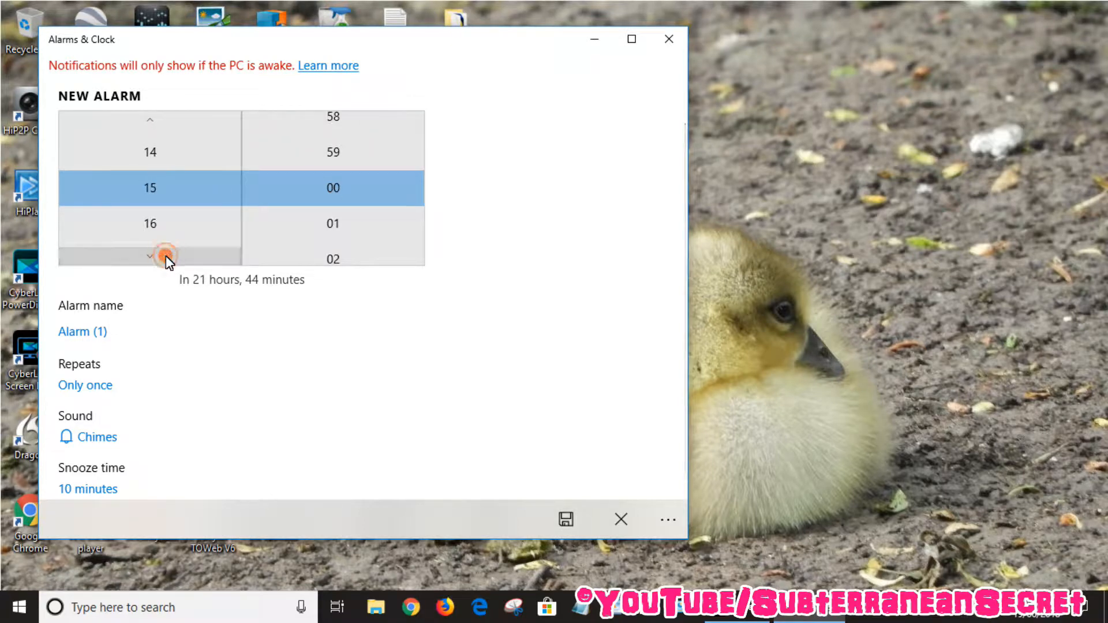
click(149, 256)
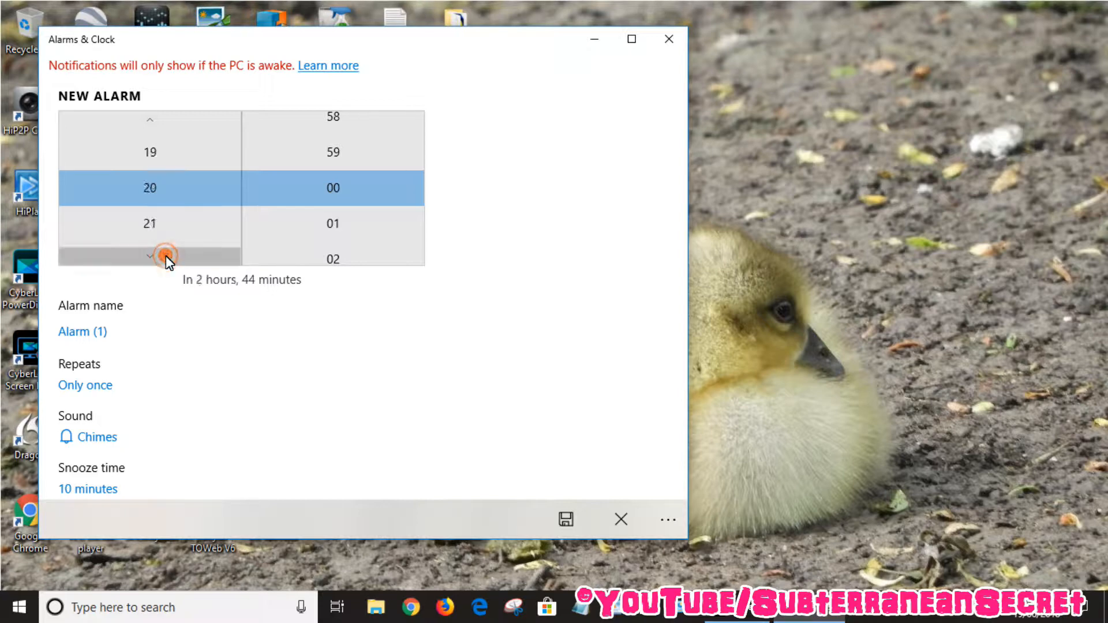
click(150, 256)
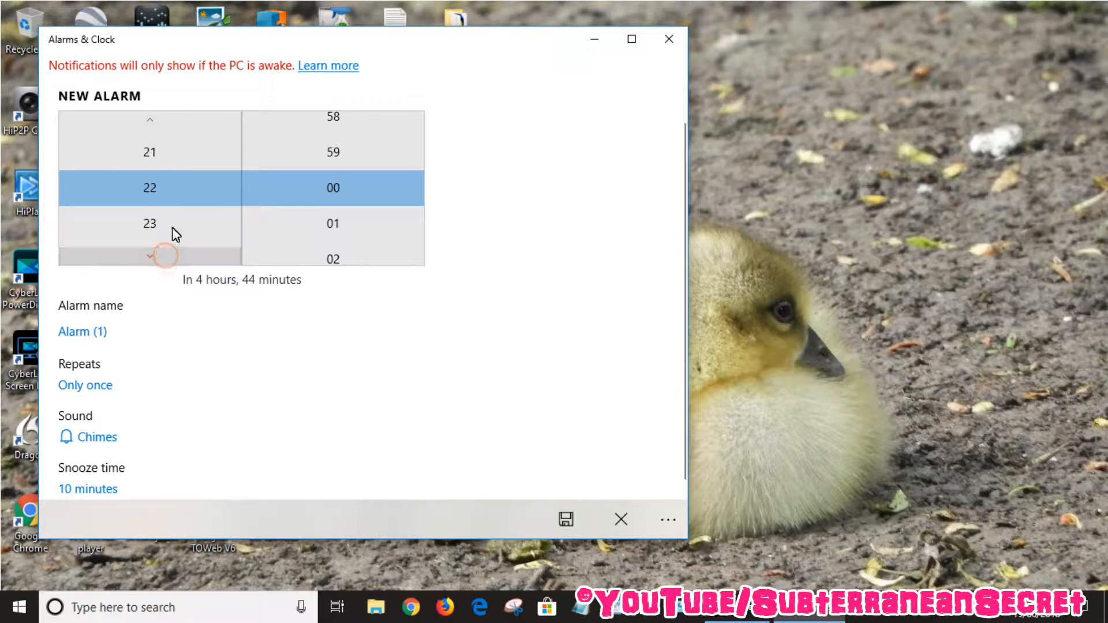
click(149, 119)
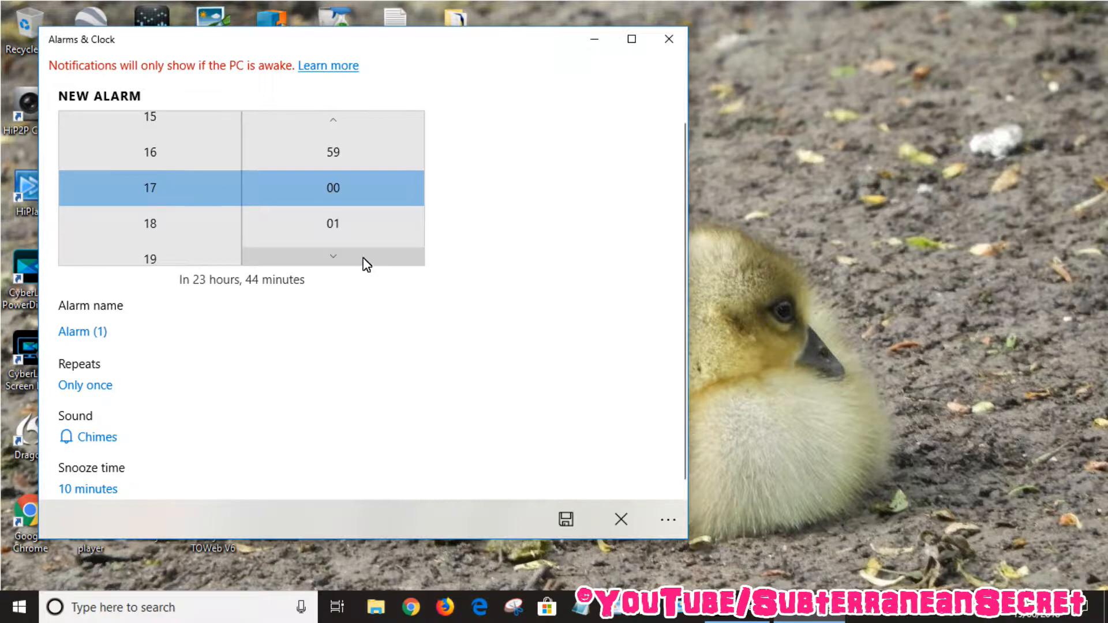
click(332, 255)
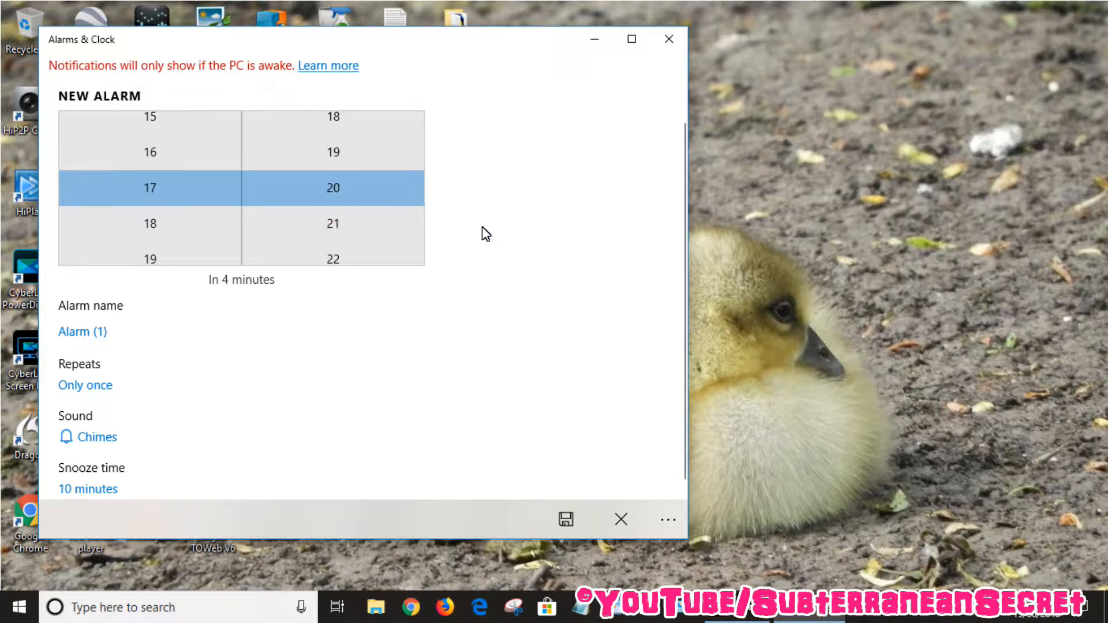
Step: Name the alarm 'Test' and make it repeat Monday through Sunday
click(83, 331)
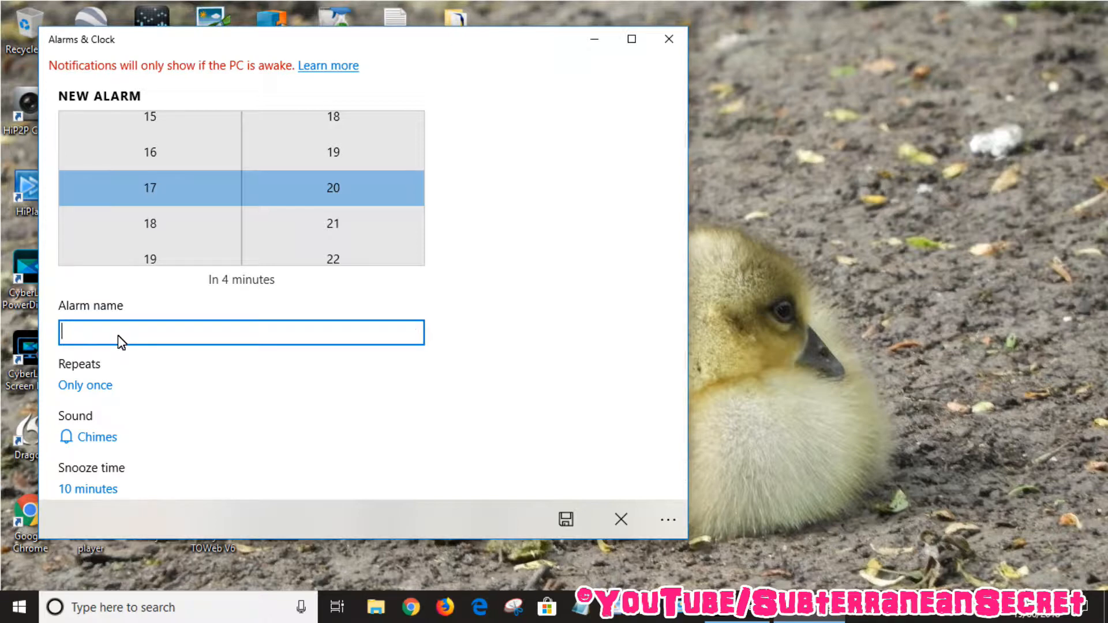
text(Test)
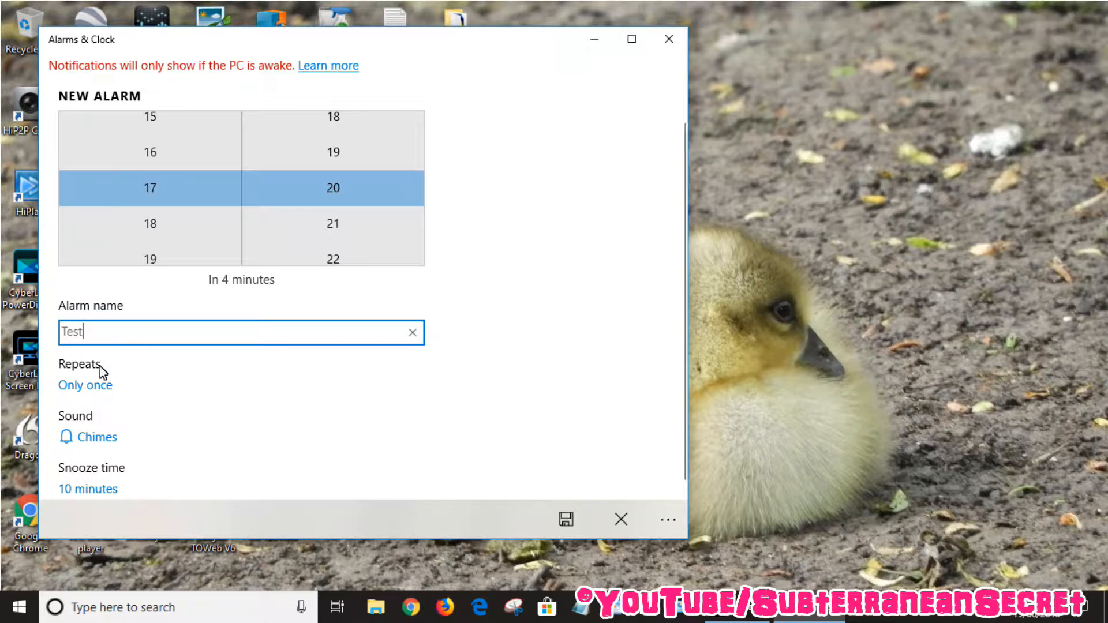
click(85, 385)
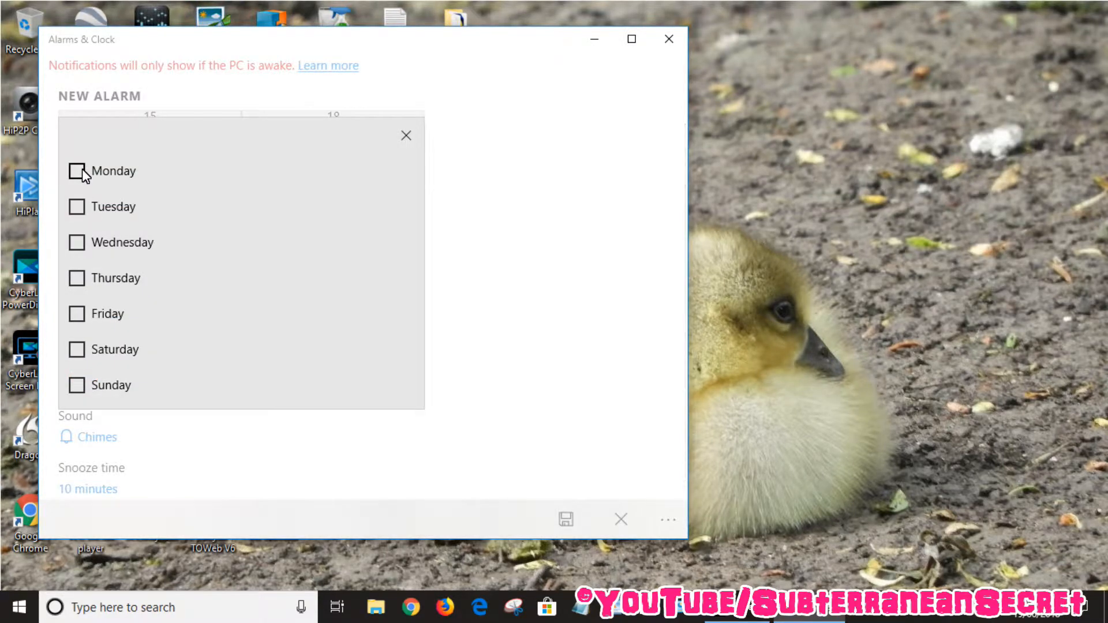
click(77, 242)
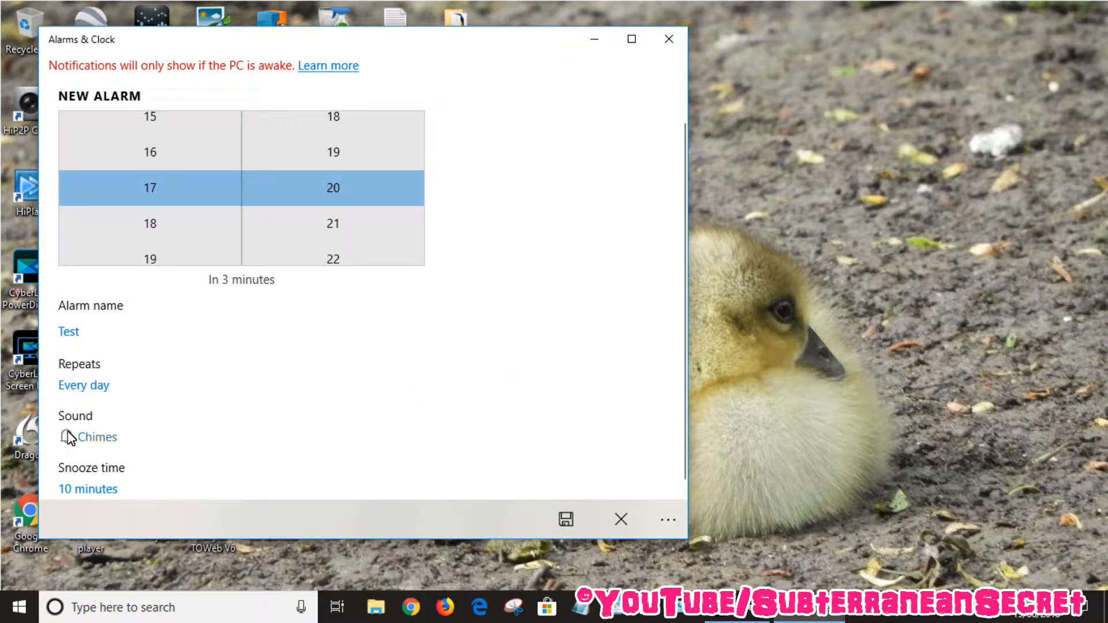
click(97, 437)
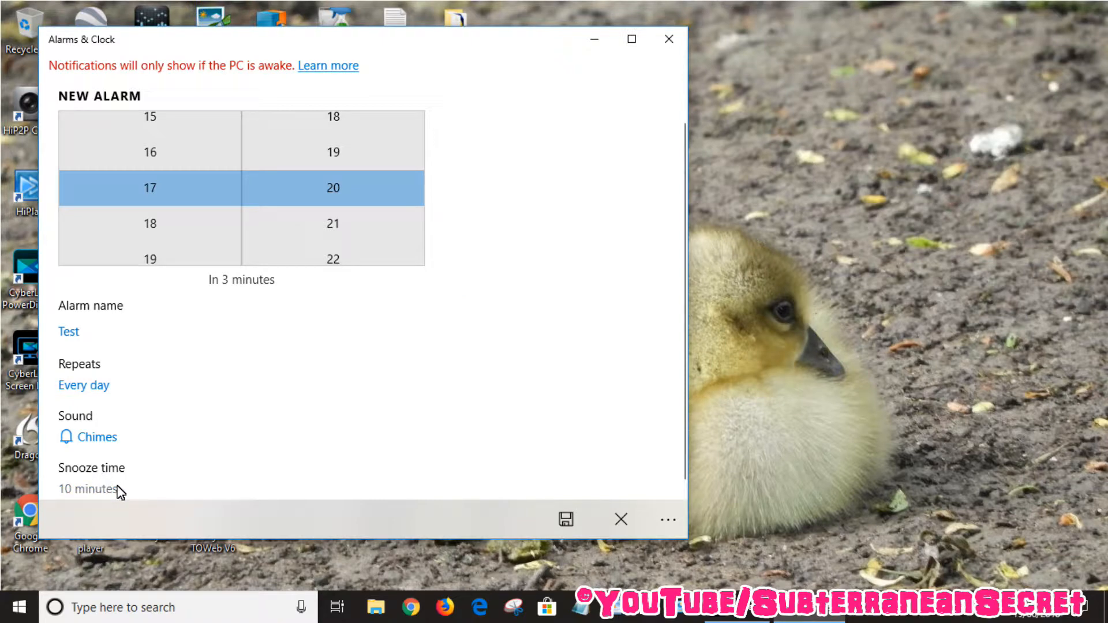
Step: Save the Test alarm with a 5-minute snooze and close Alarms & Clock
click(86, 488)
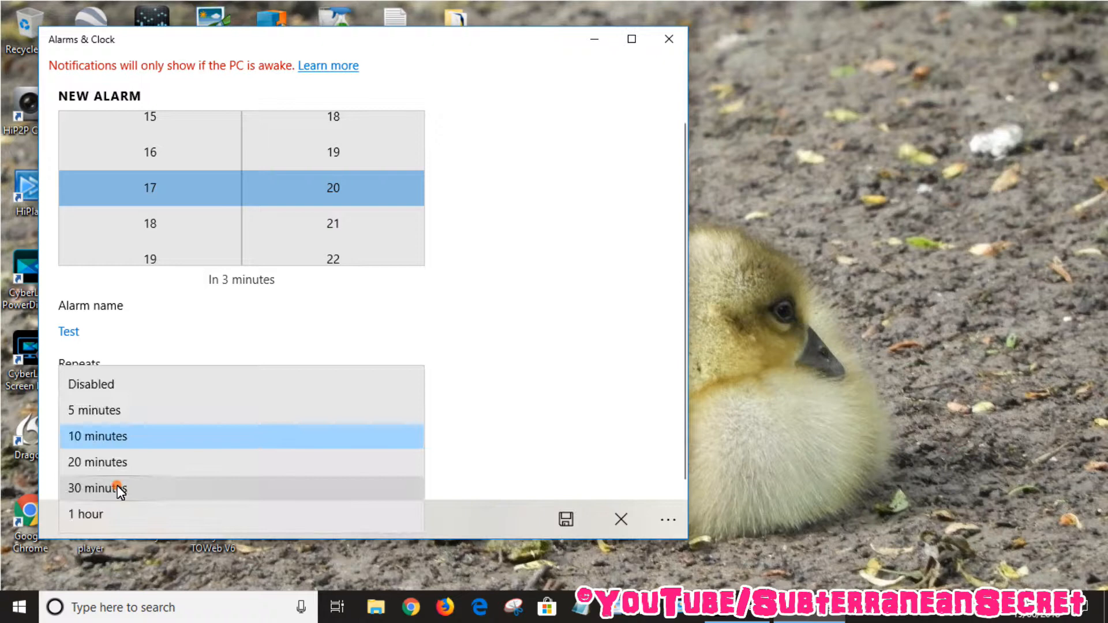
mouse_move(106, 502)
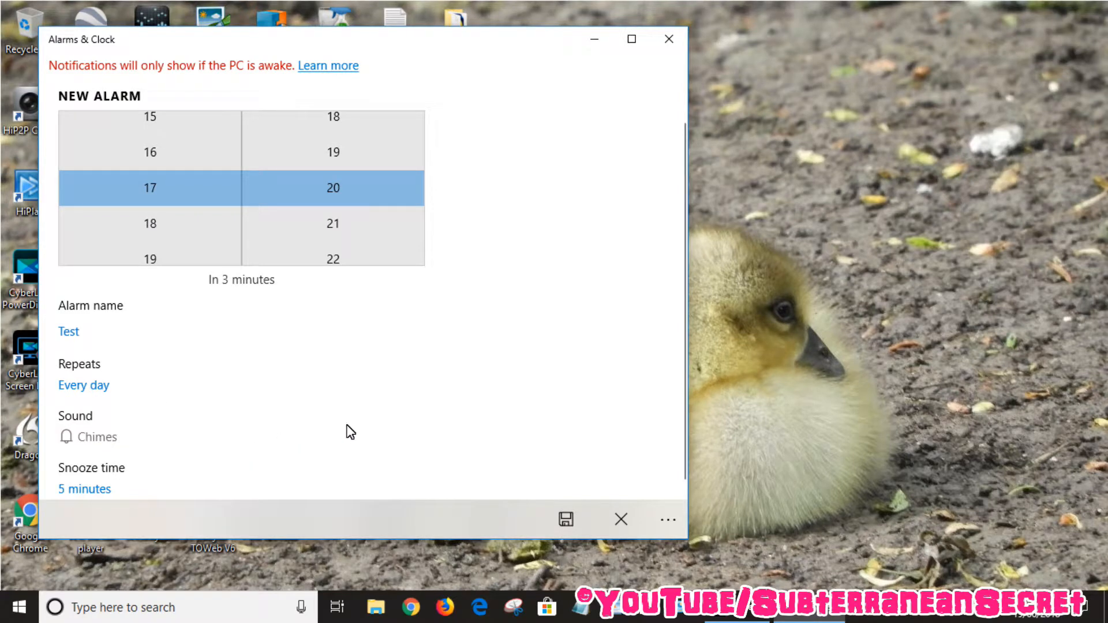
mouse_move(92, 188)
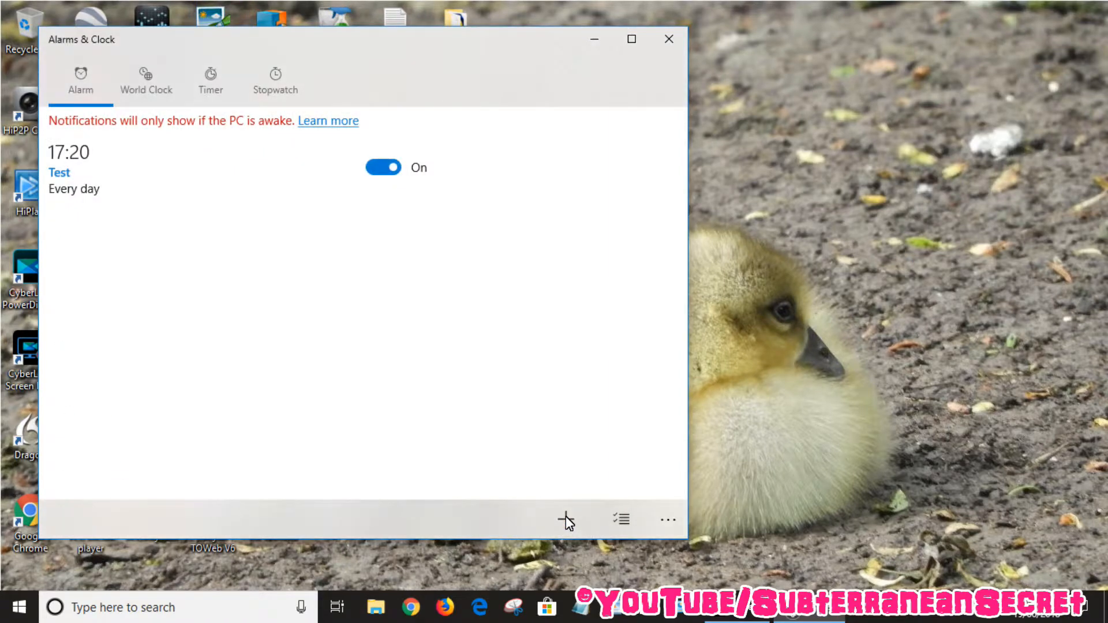
mouse_move(339, 387)
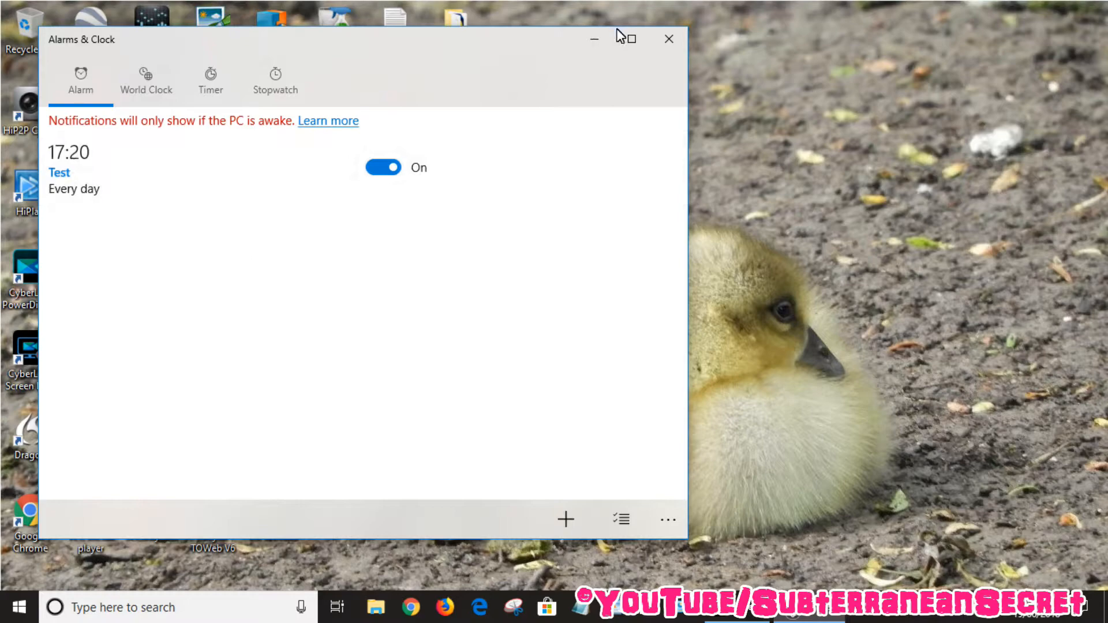
click(667, 39)
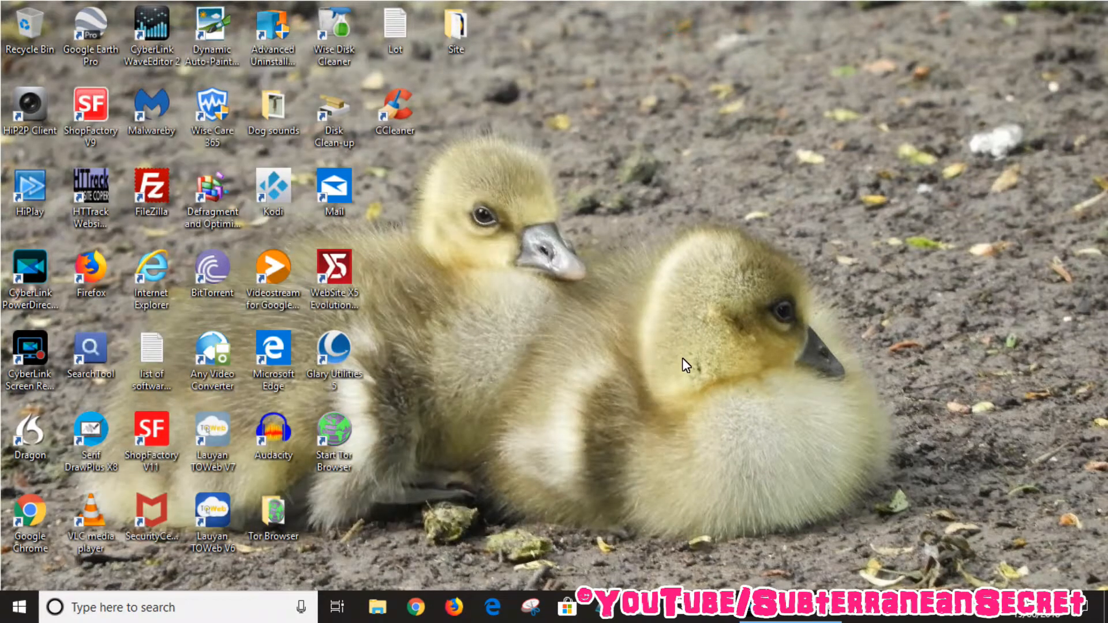
mouse_move(792, 383)
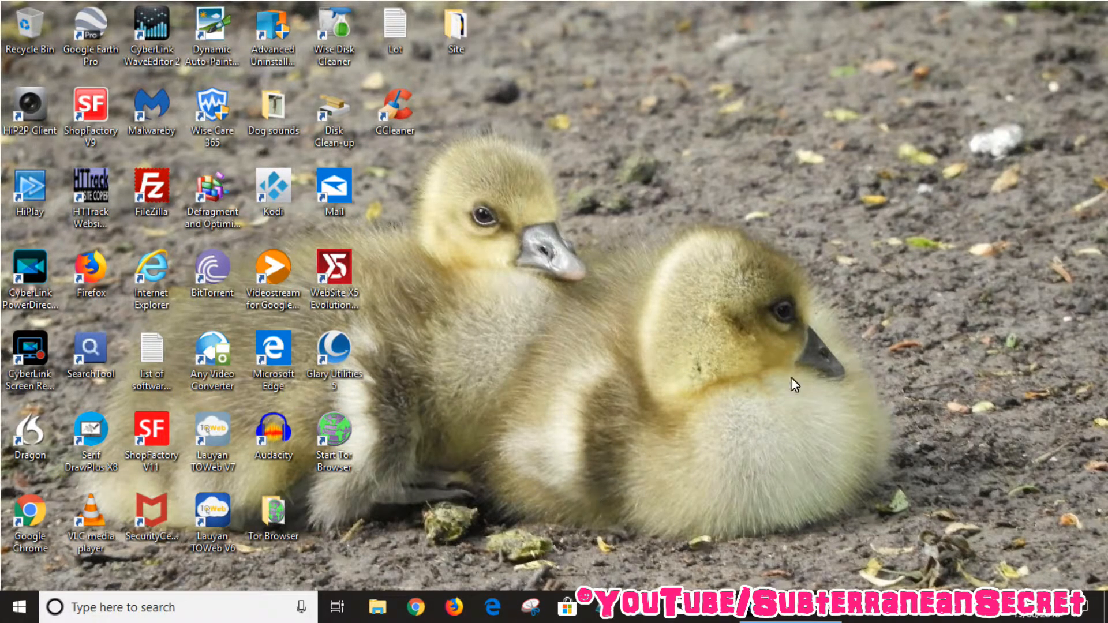
mouse_move(851, 536)
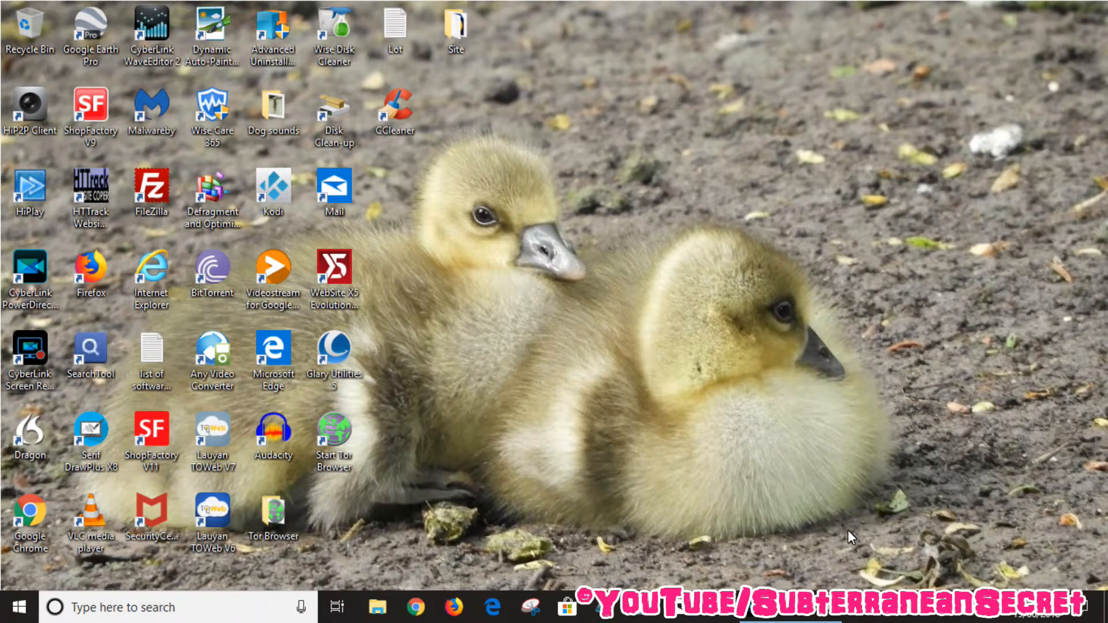
mouse_move(739, 394)
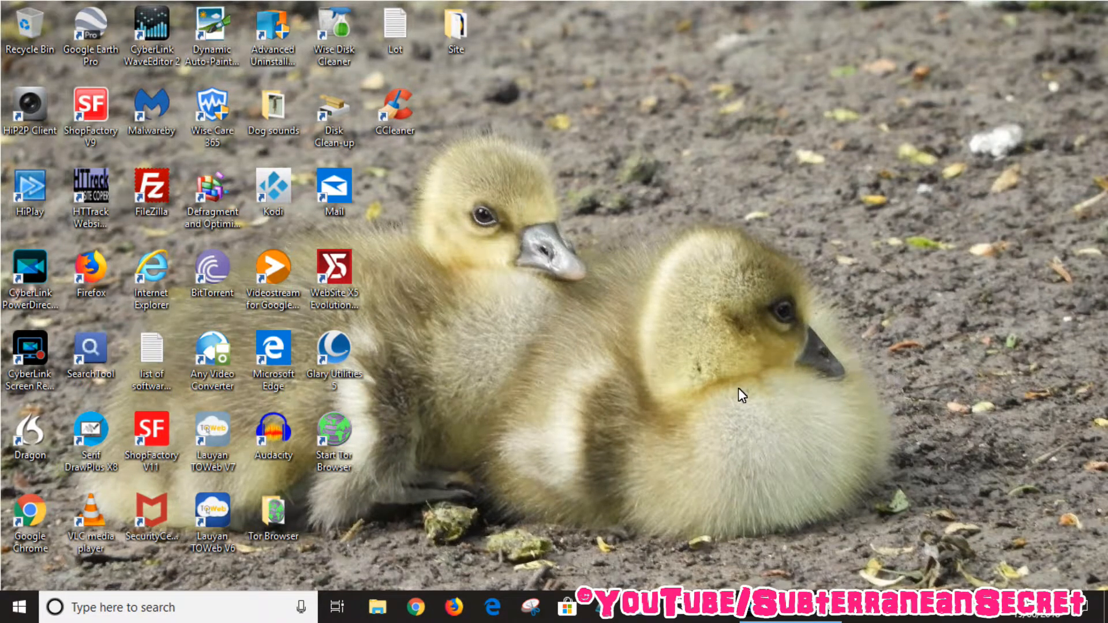
mouse_move(752, 503)
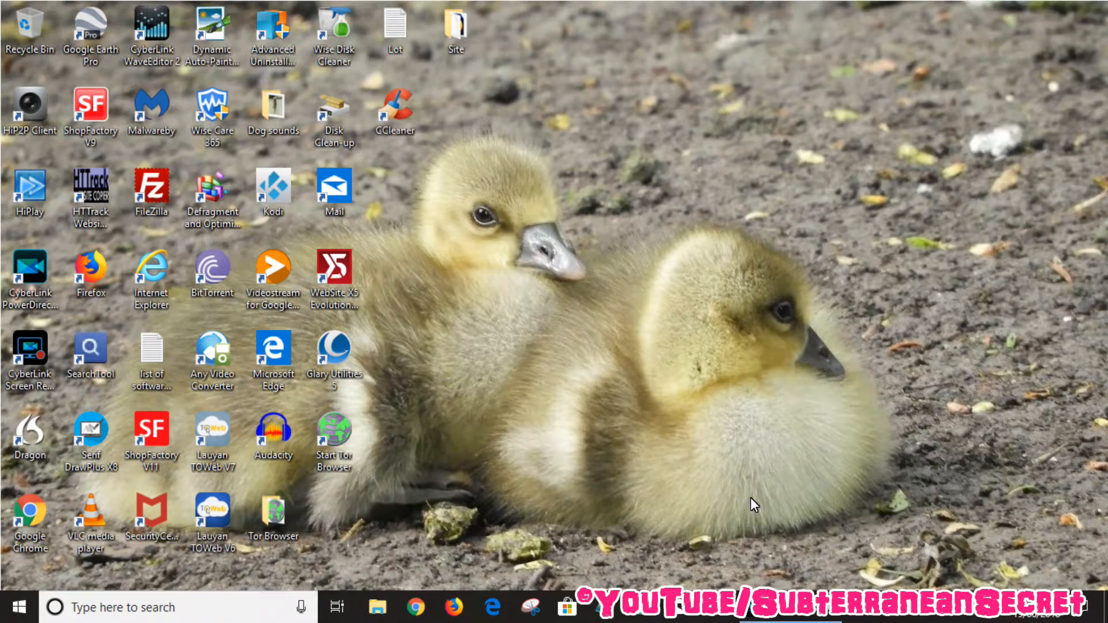
mouse_move(692, 381)
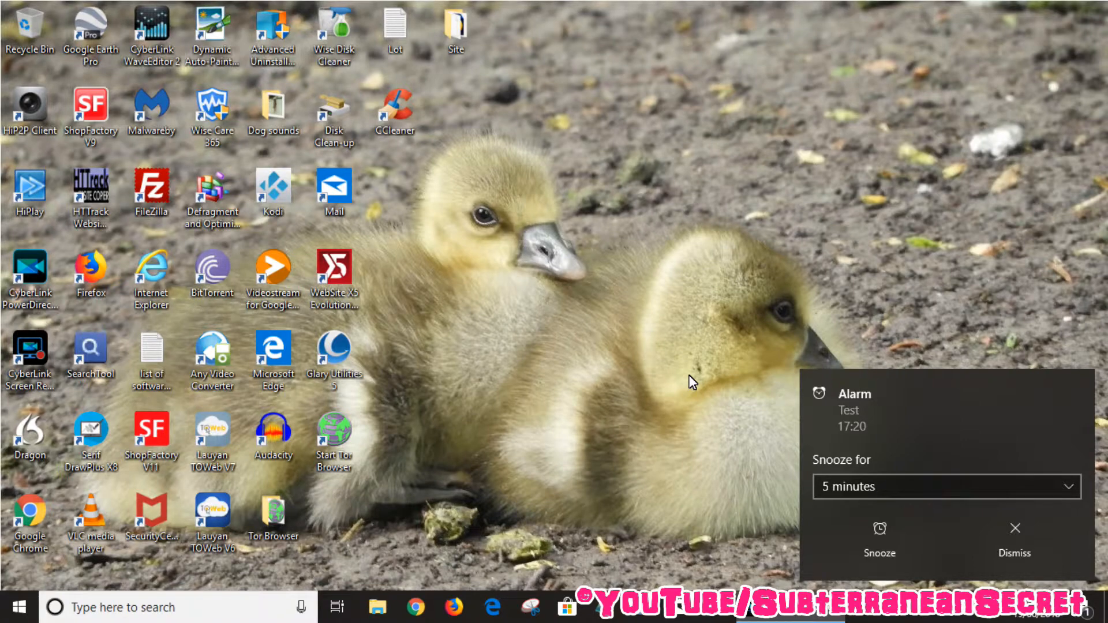
mouse_move(852, 436)
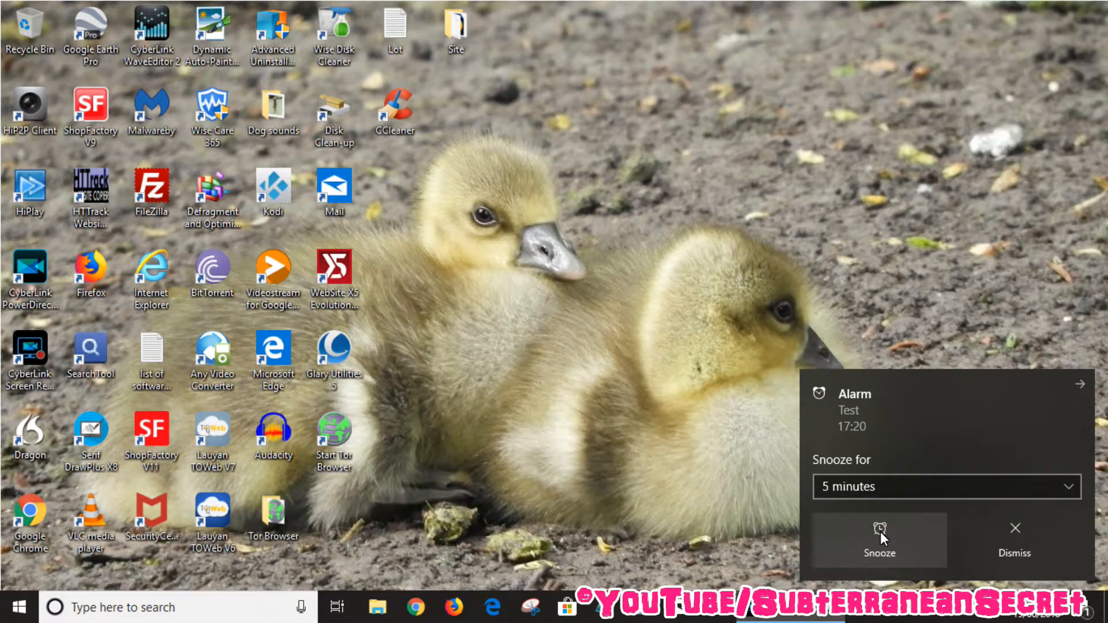
mouse_move(816, 355)
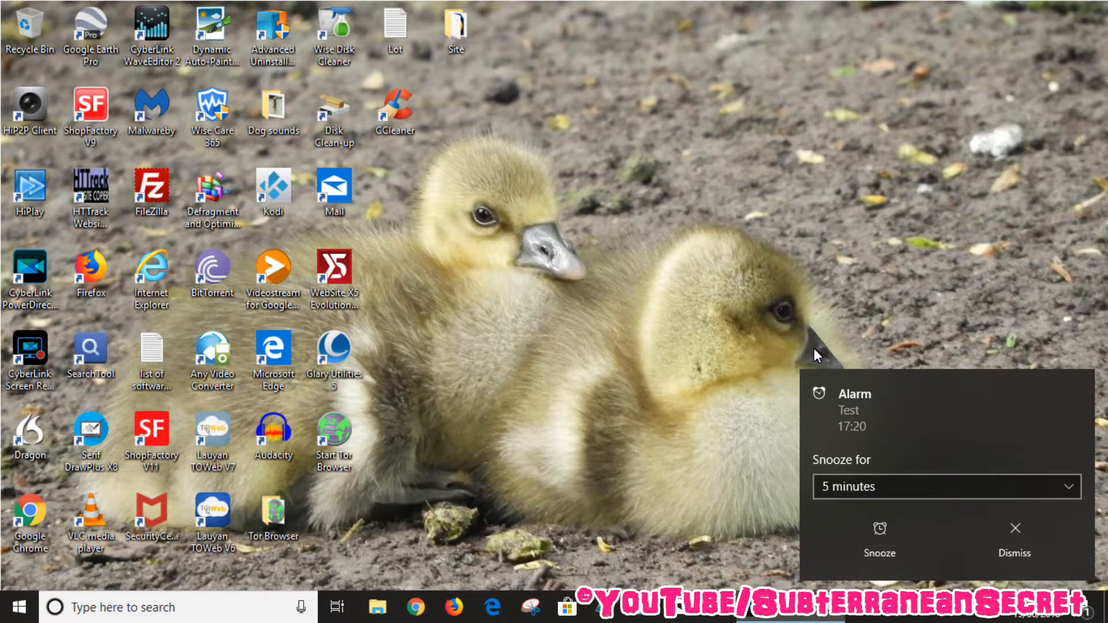